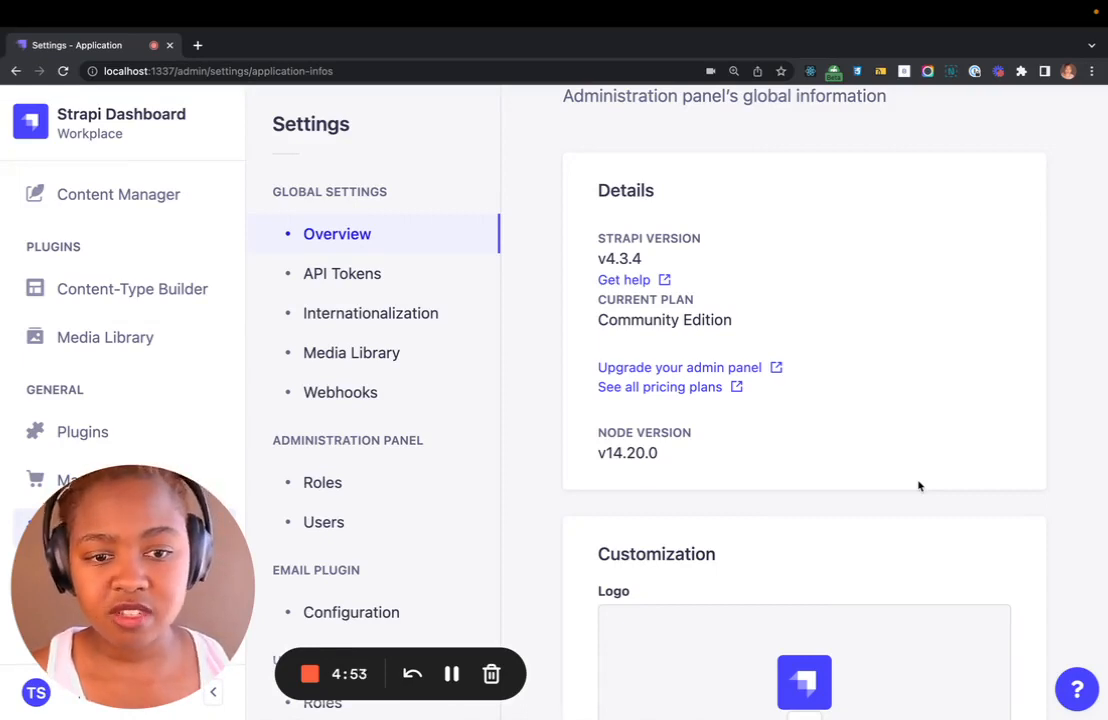
mouse_move(590, 364)
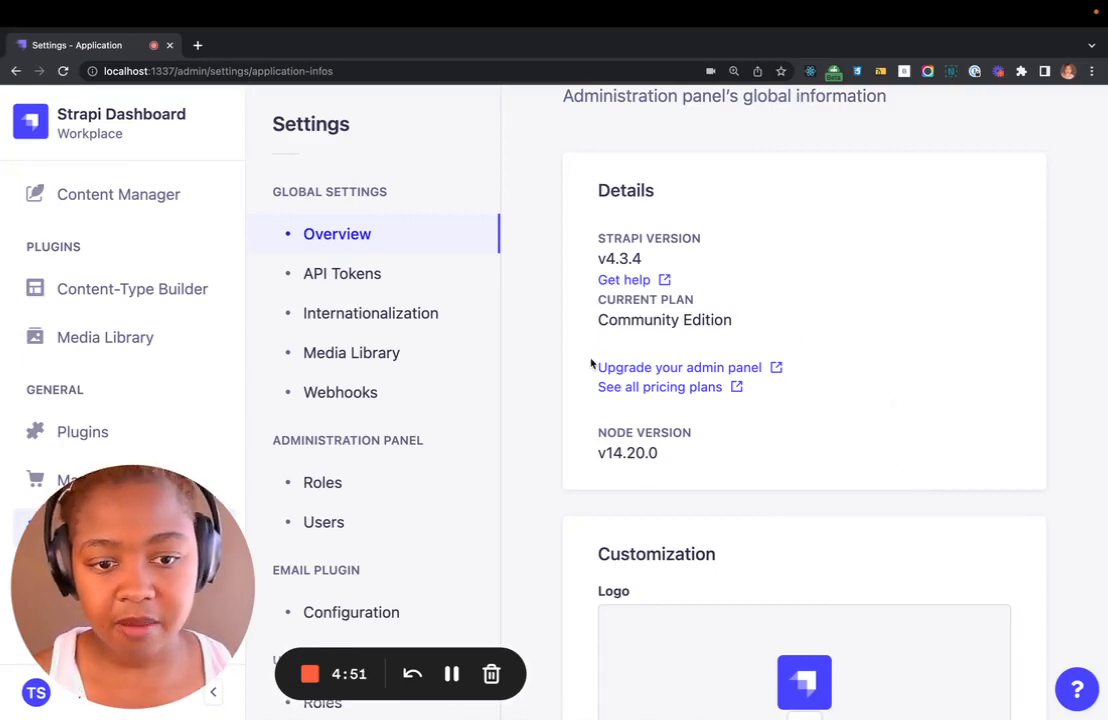
mouse_move(760, 376)
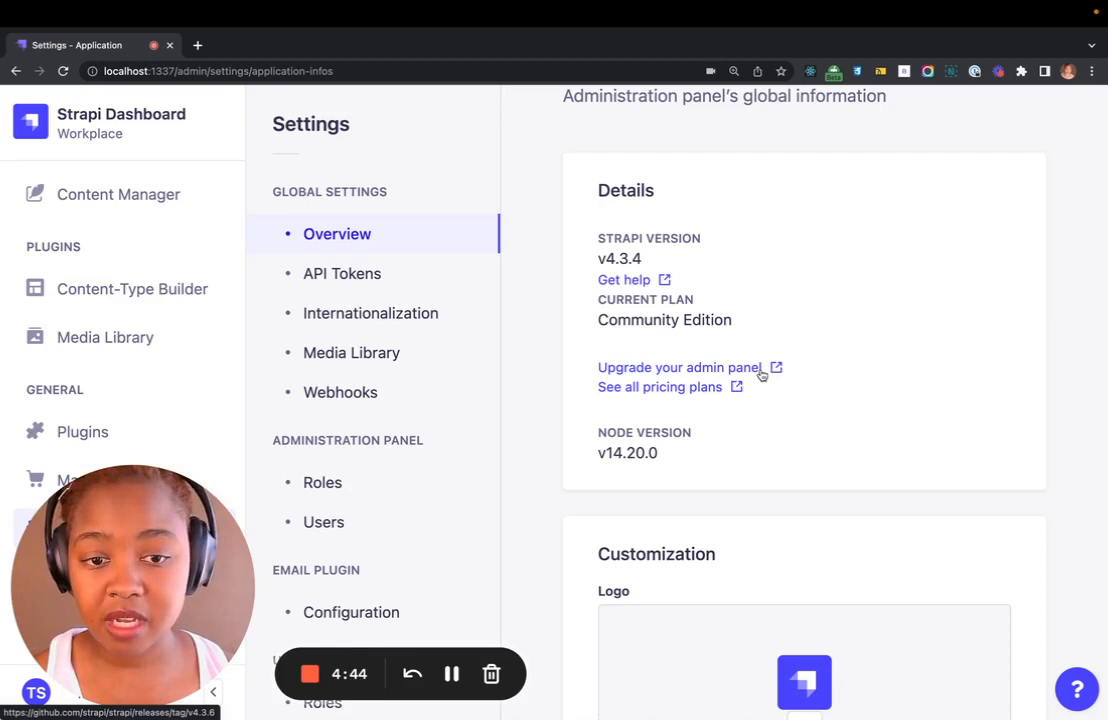
mouse_move(748, 248)
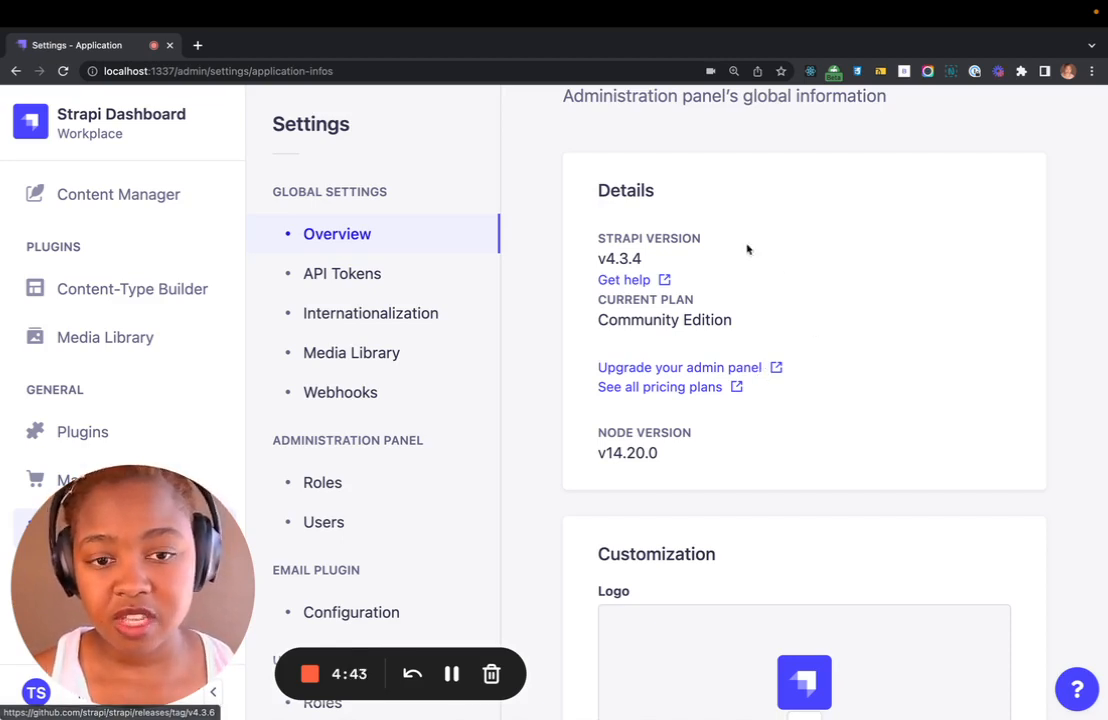
mouse_move(656, 264)
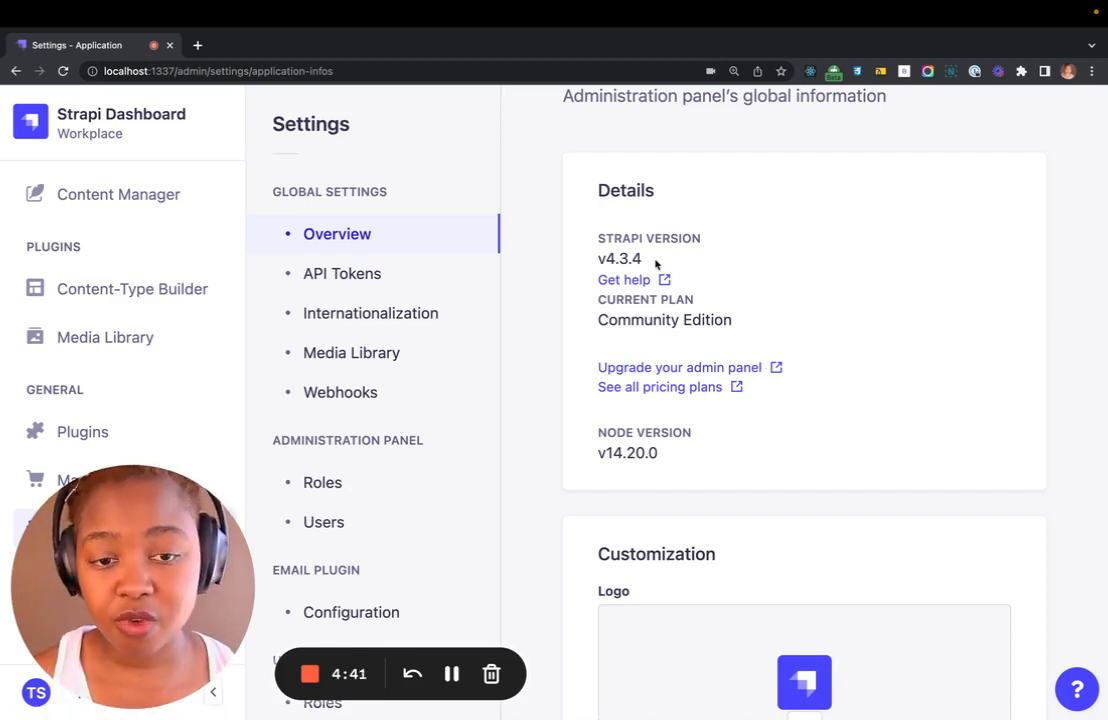
mouse_move(772, 328)
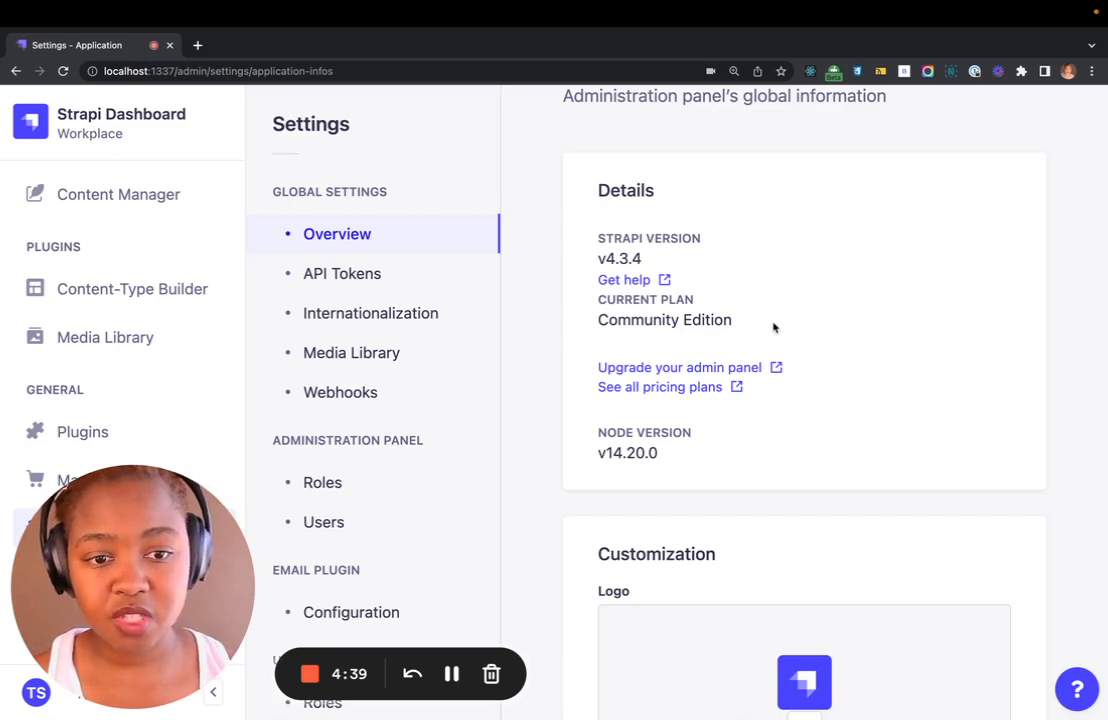
mouse_move(728, 370)
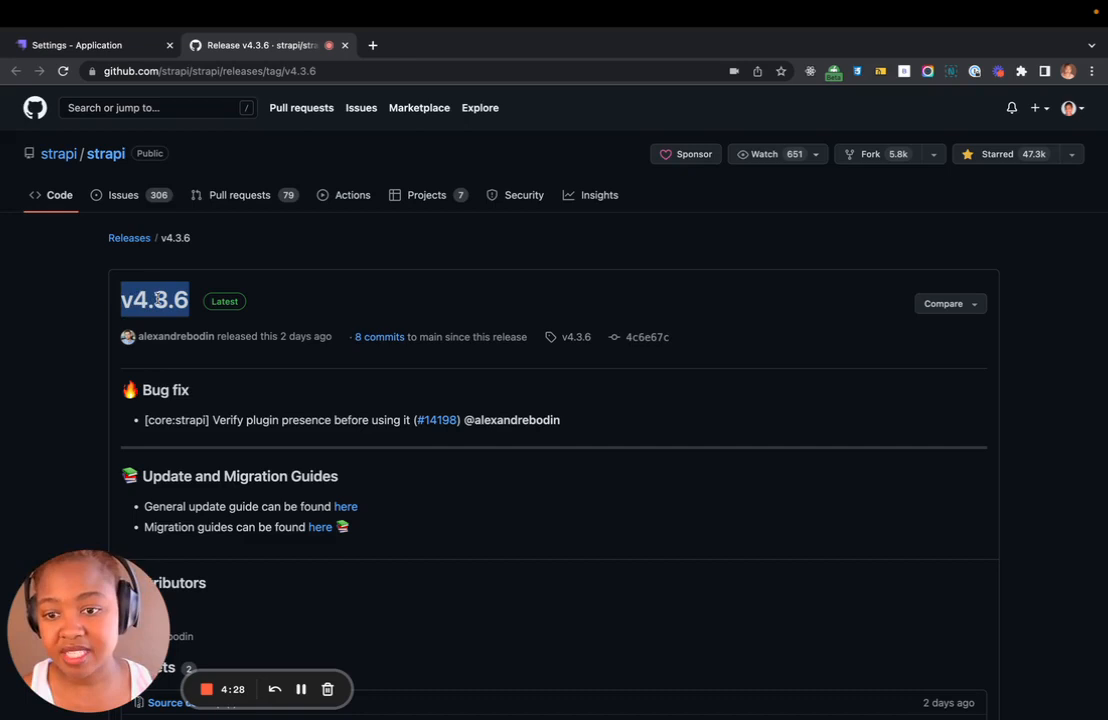
mouse_move(416, 514)
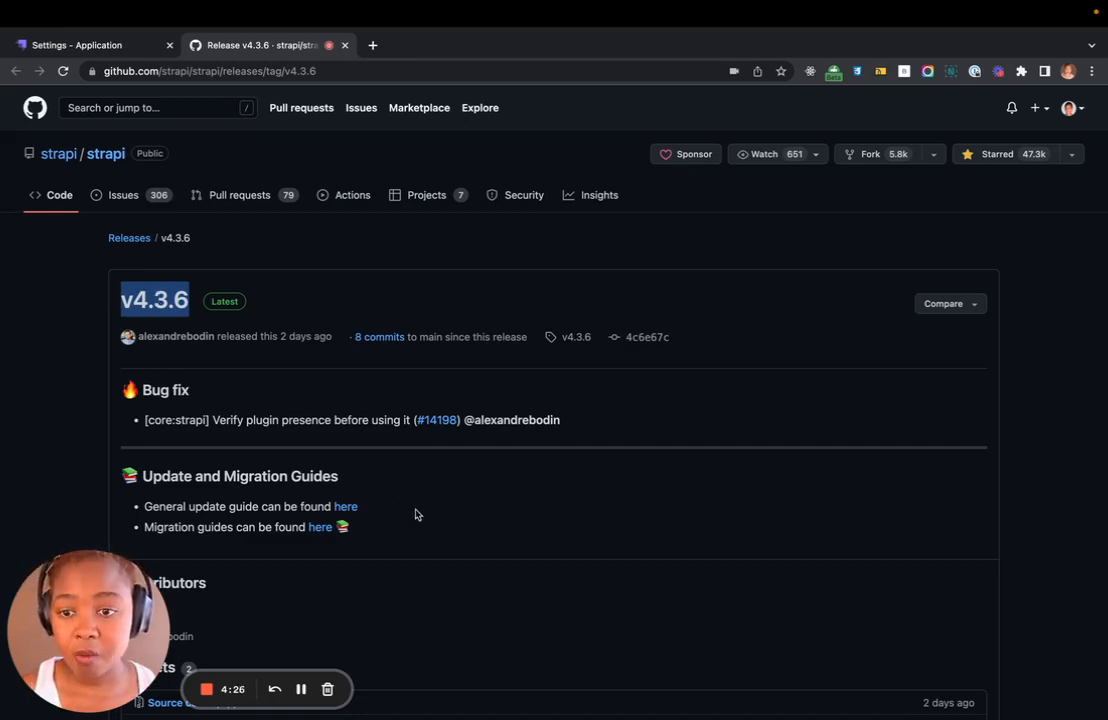
Follow the 'here' link under Migration guides on the v4.3.6 release page
scroll(down, 3)
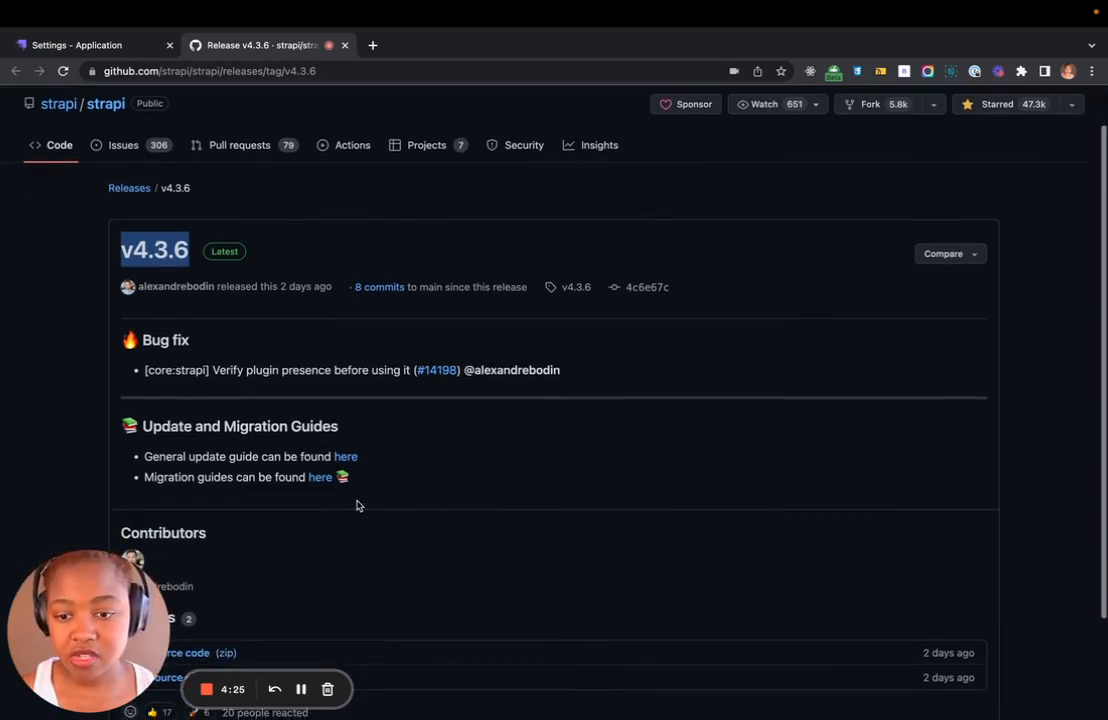
click(320, 476)
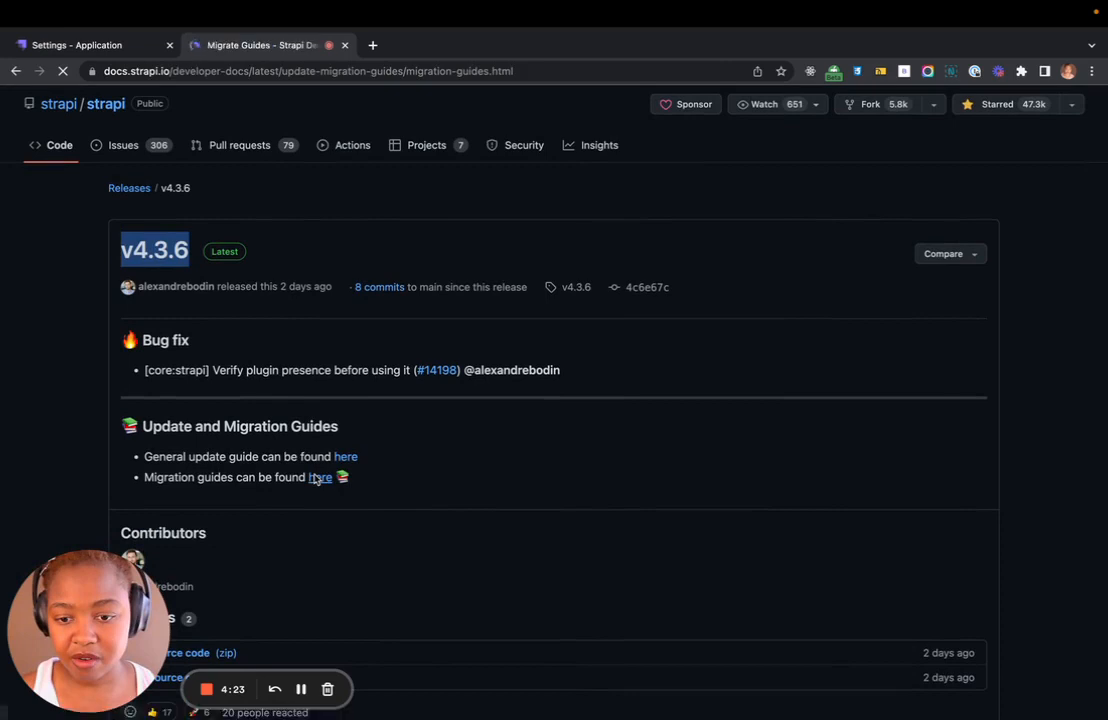
Look through the v4 migration guides list up to 4.2.x→4.3.x, then go back to the v4.3.6 release notes
click(320, 476)
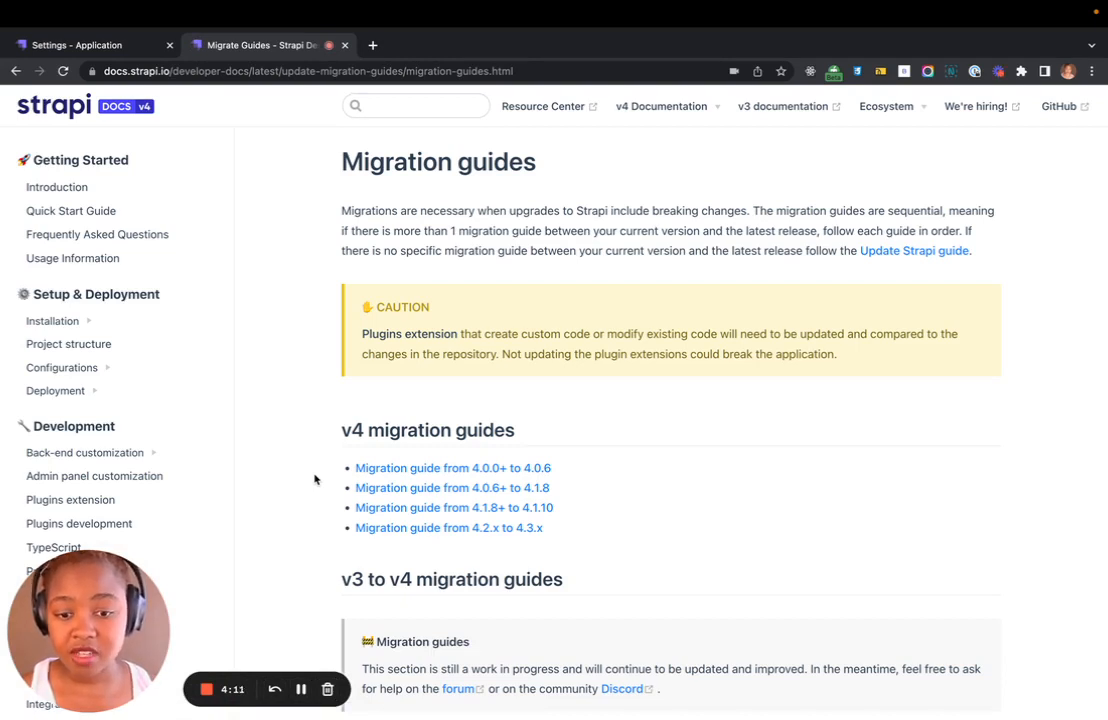
scroll(down, 3)
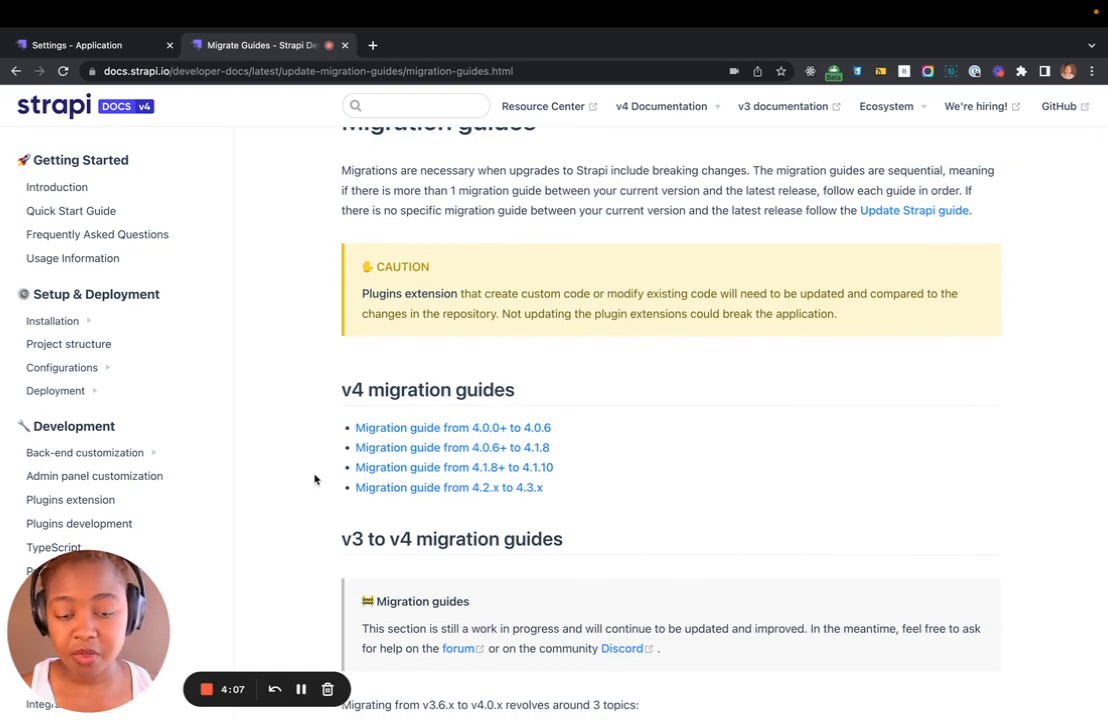
click(448, 488)
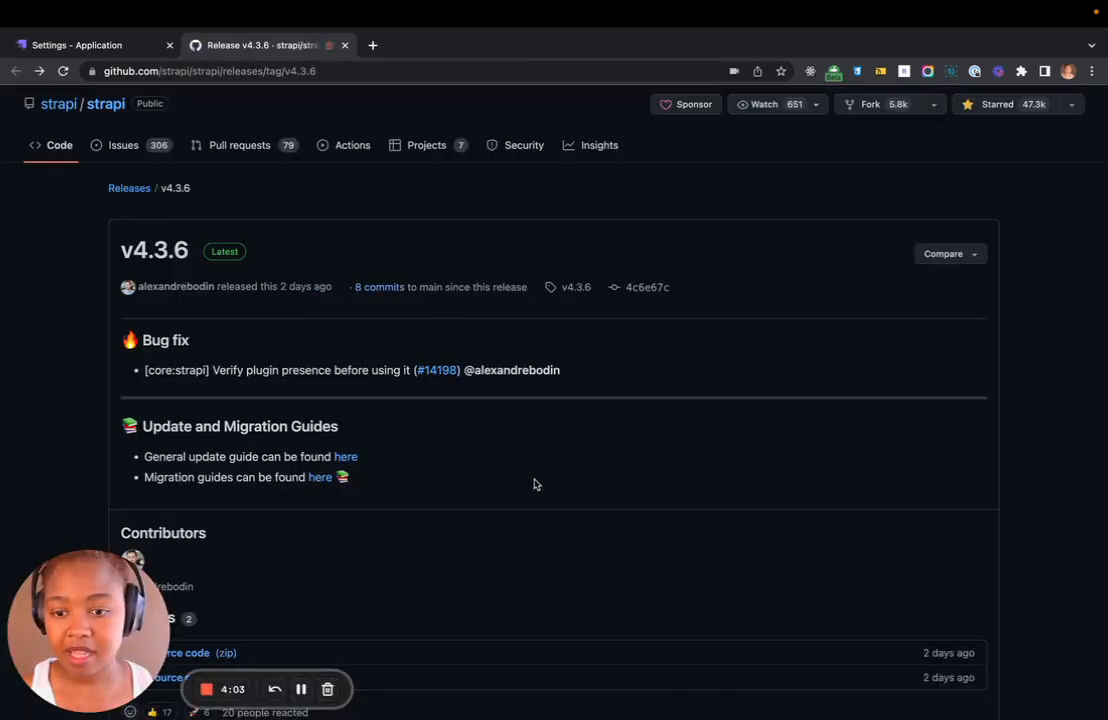
mouse_move(244, 456)
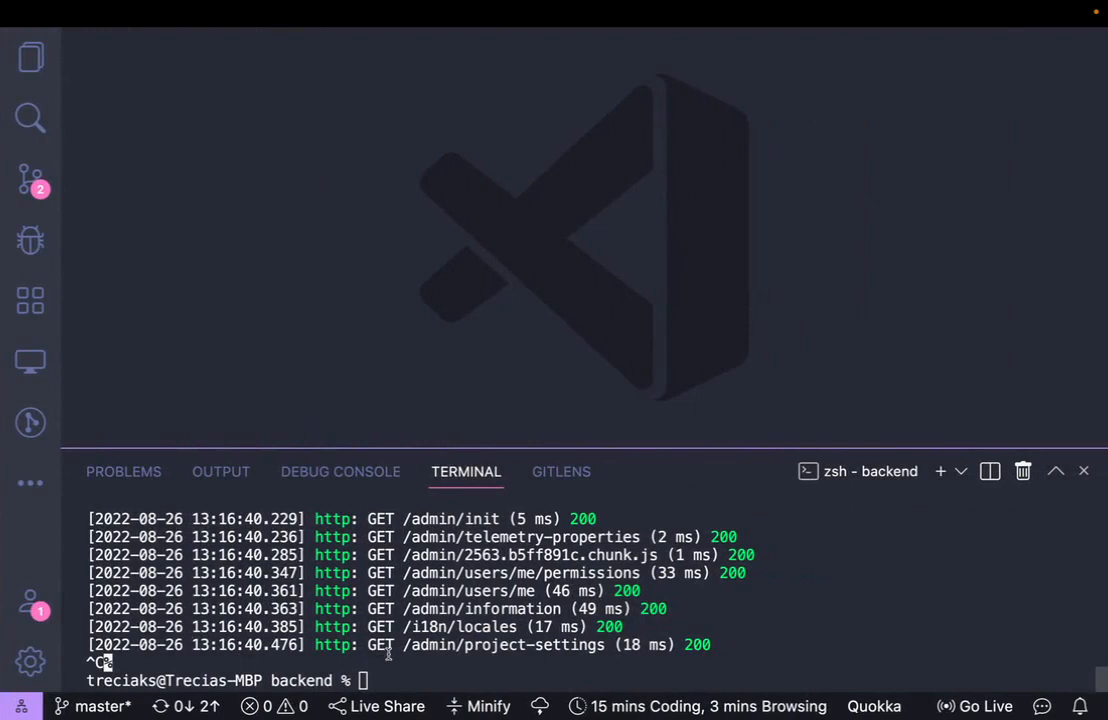
mouse_move(236, 270)
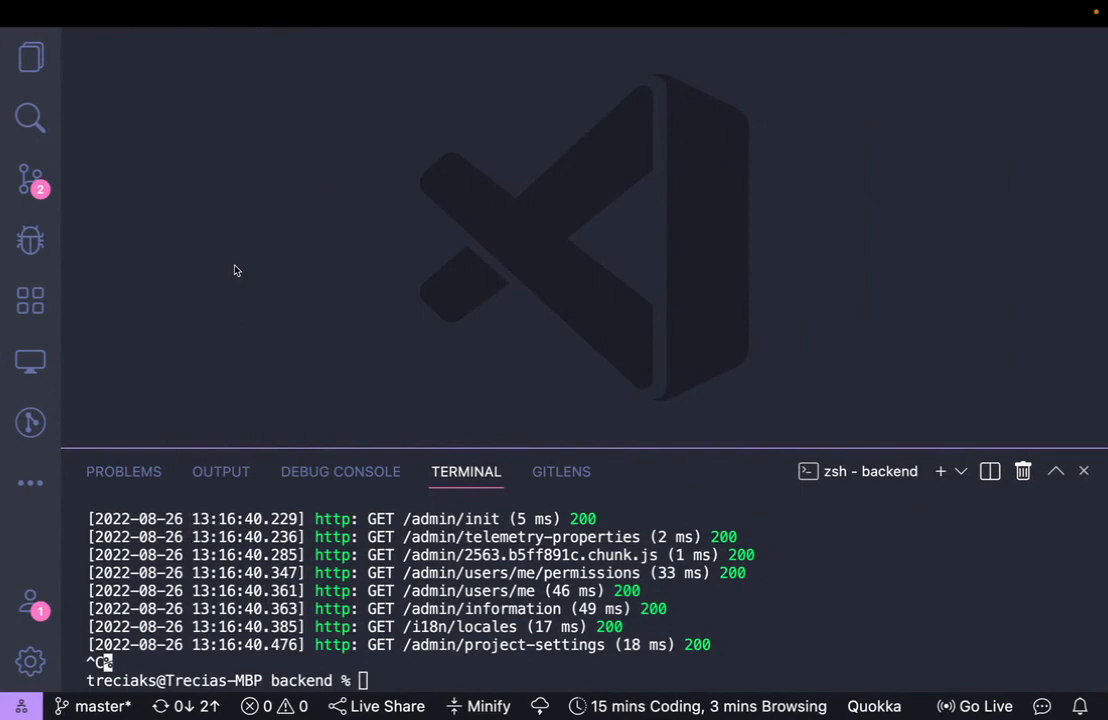
Show the backend project's files in the Explorer sidebar
click(30, 56)
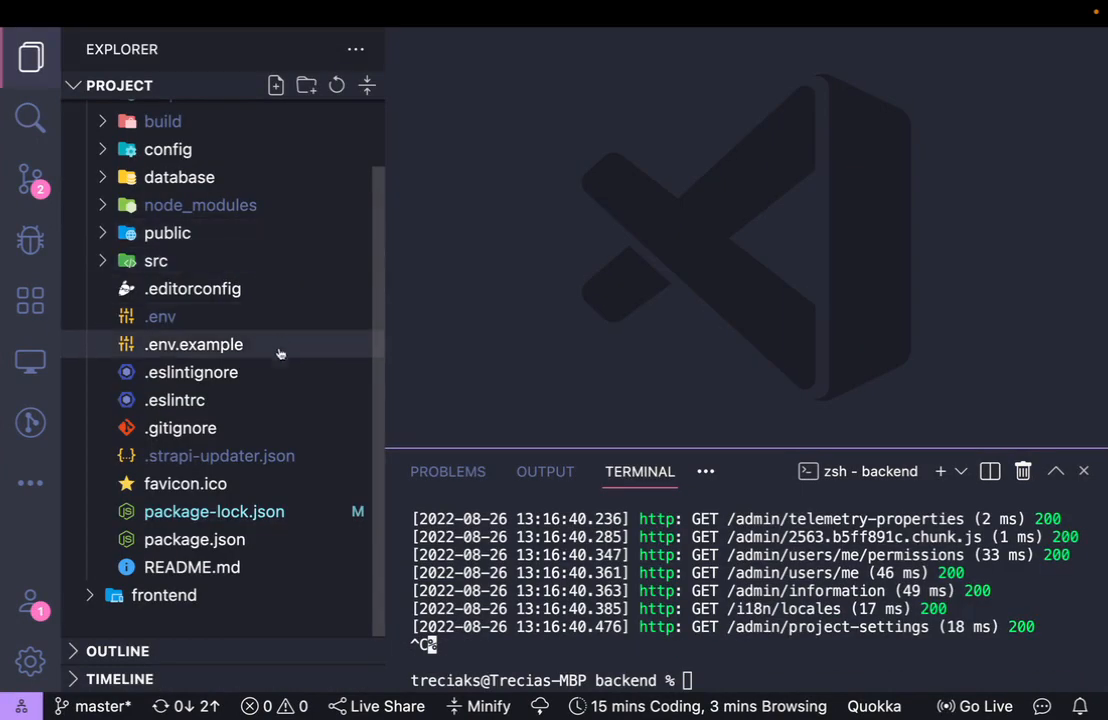
mouse_move(284, 540)
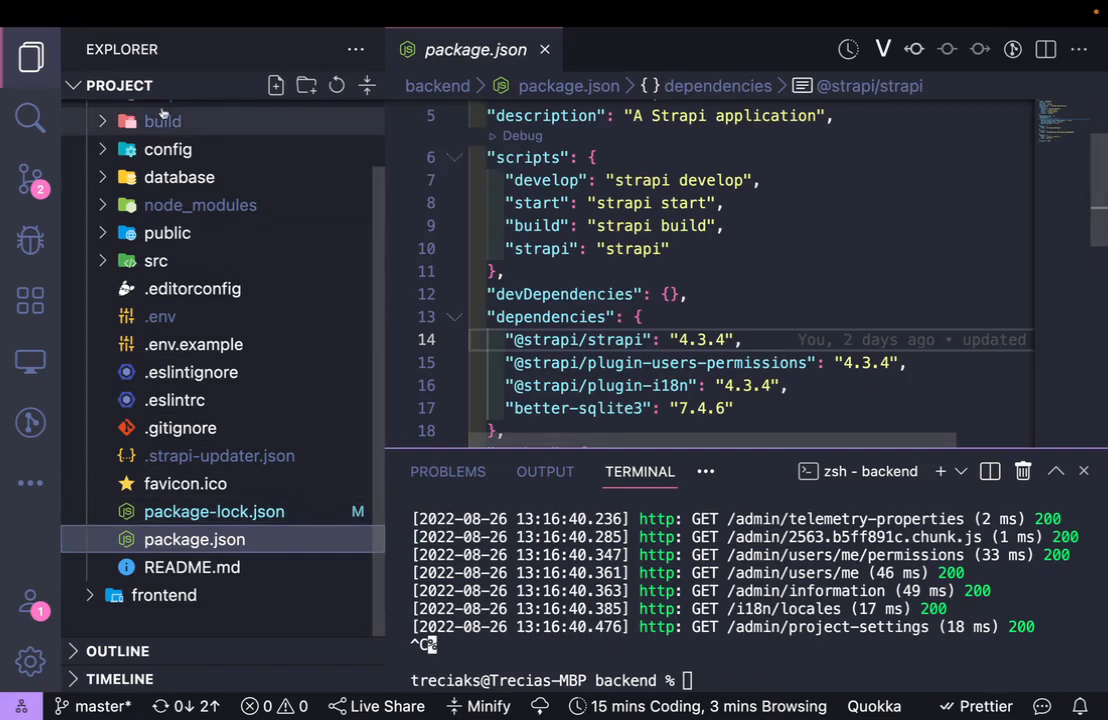
click(30, 56)
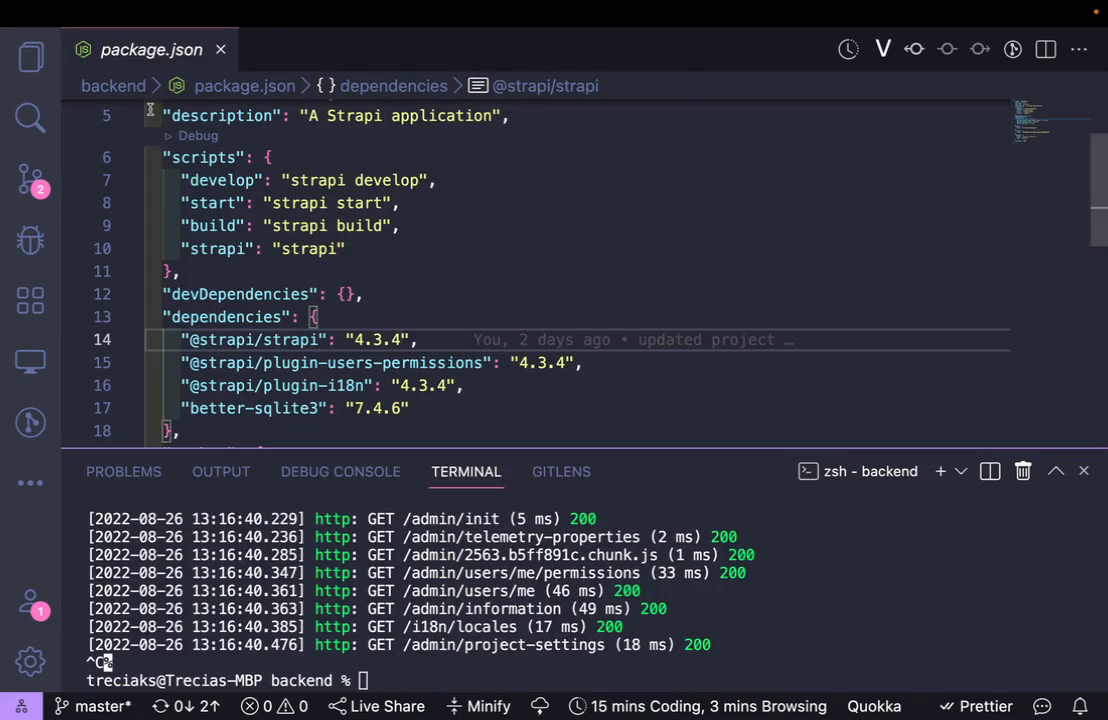
scroll(down, 3)
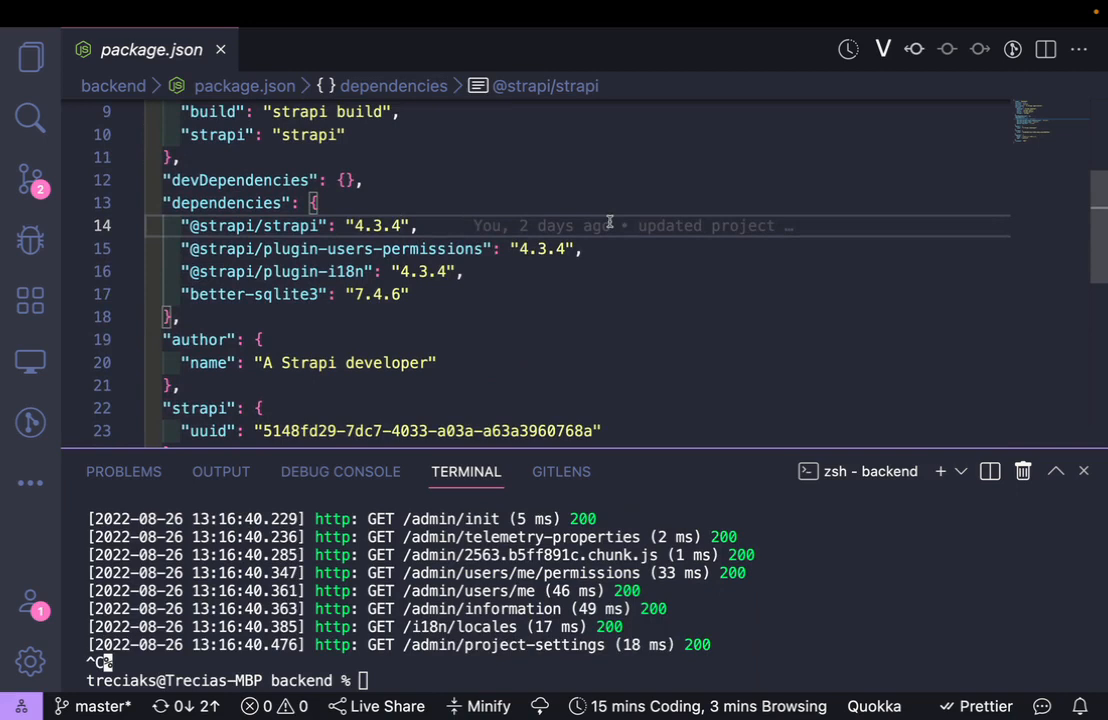
text(6)
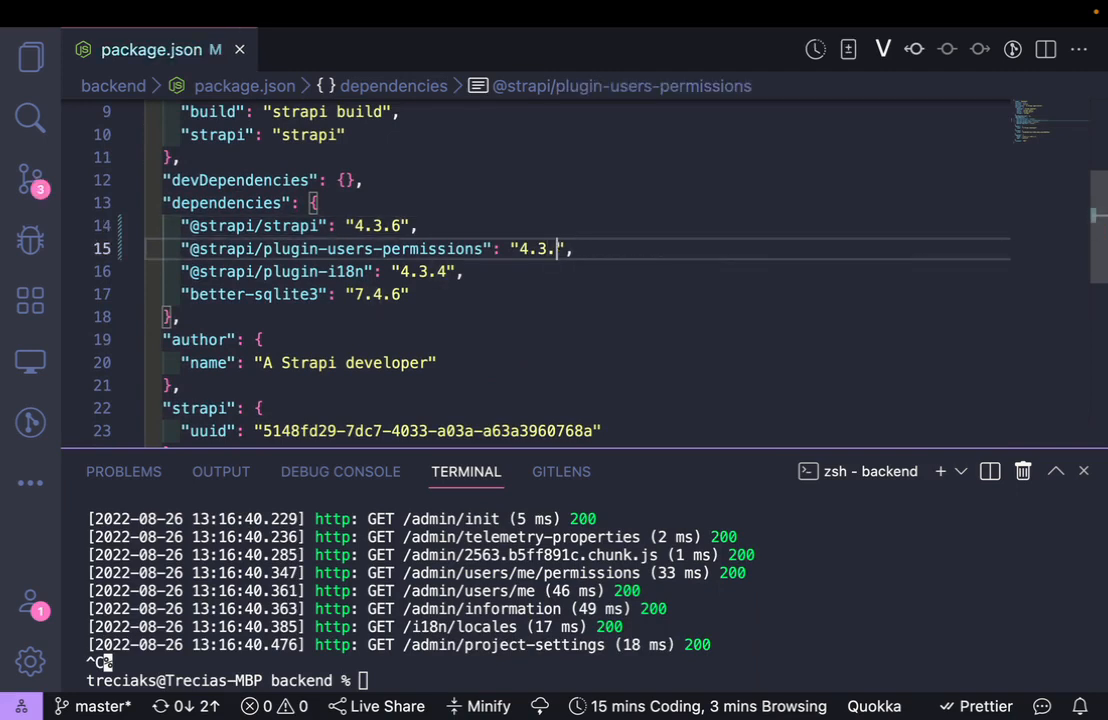
text(6)
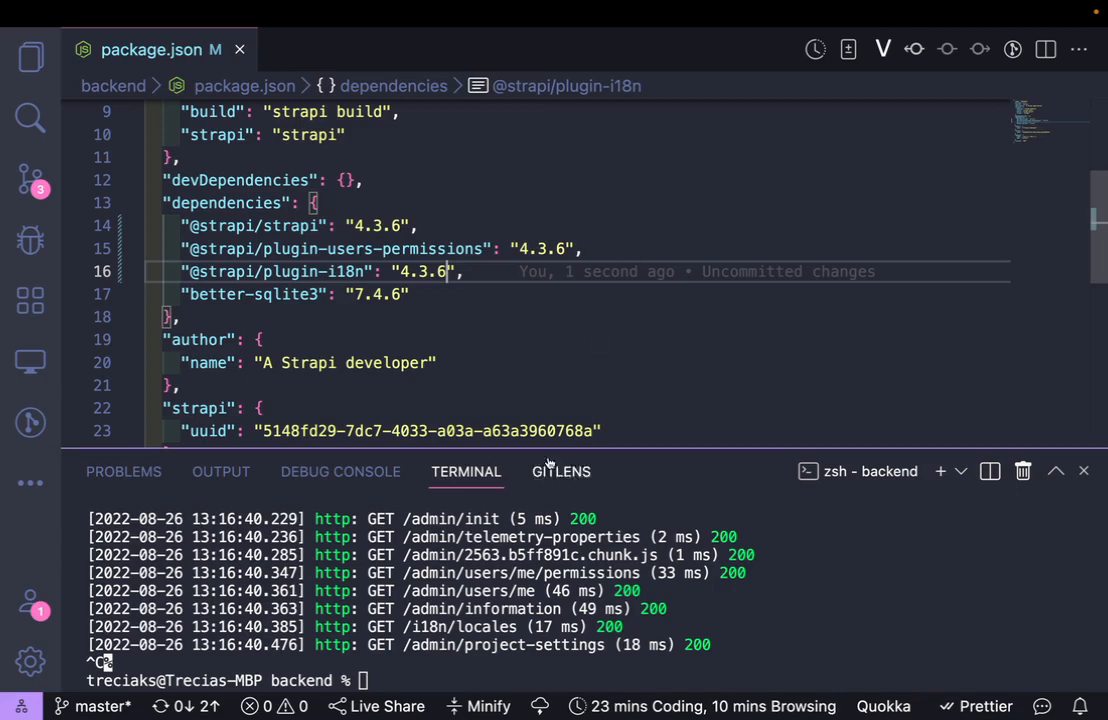
Run npm install in the backend terminal to fetch the 4.3.6 packages
text(npm insta)
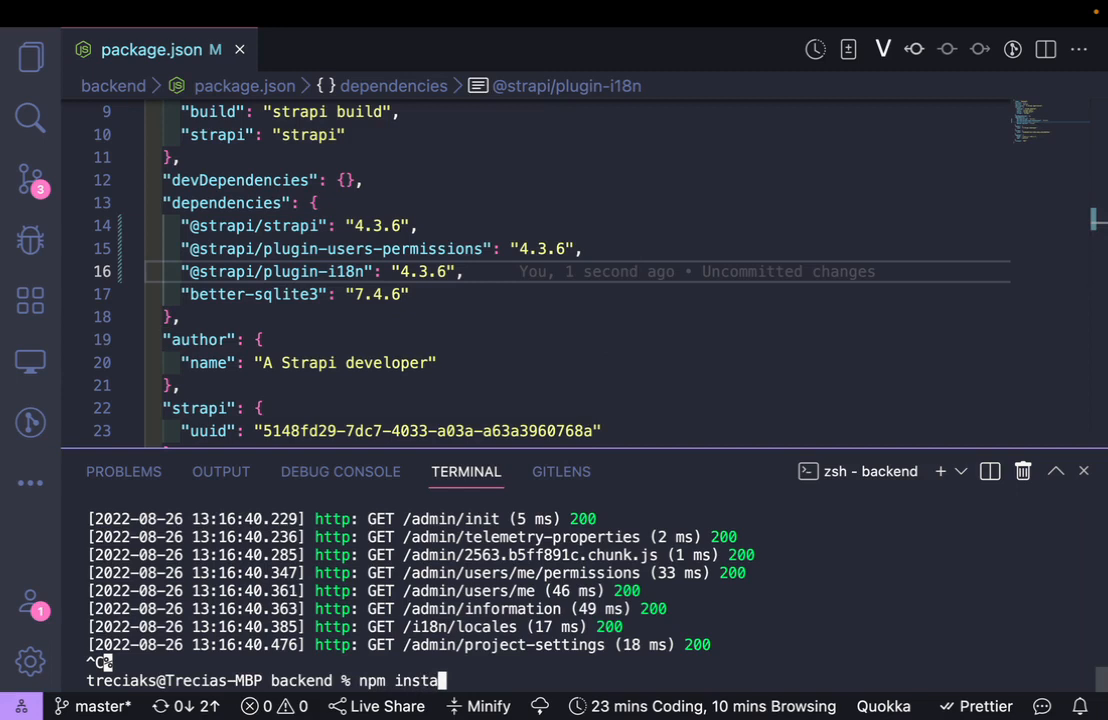
key(Return)
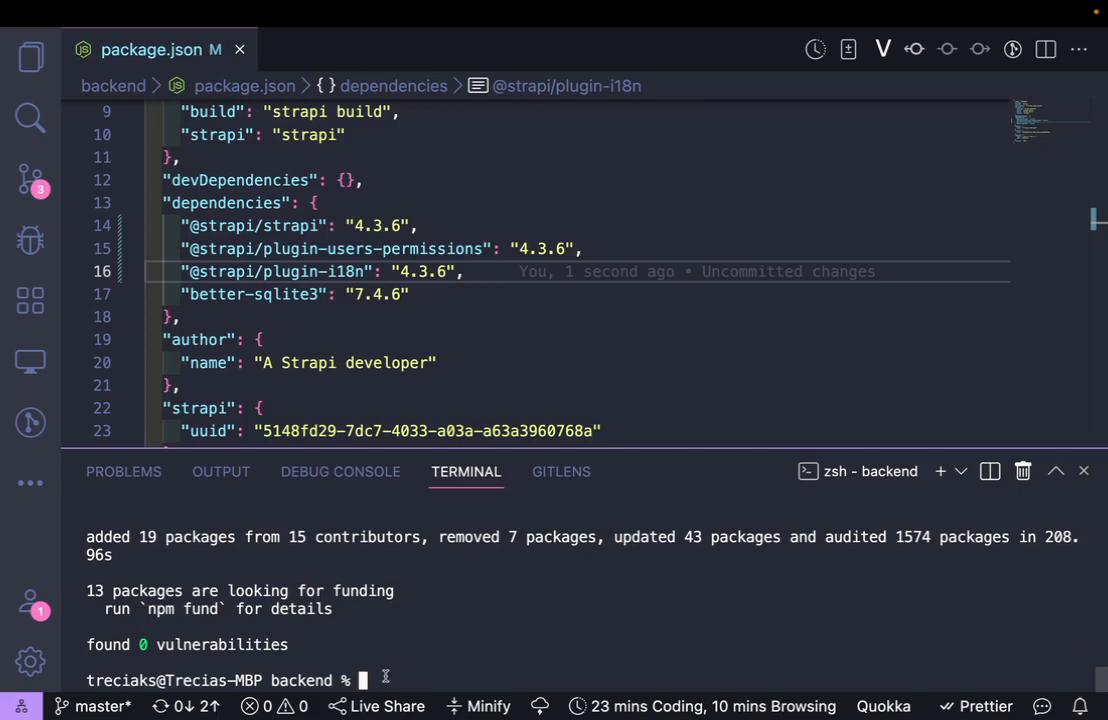
Run npm run build to recompile the Strapi admin UI with Webpack
text(n)
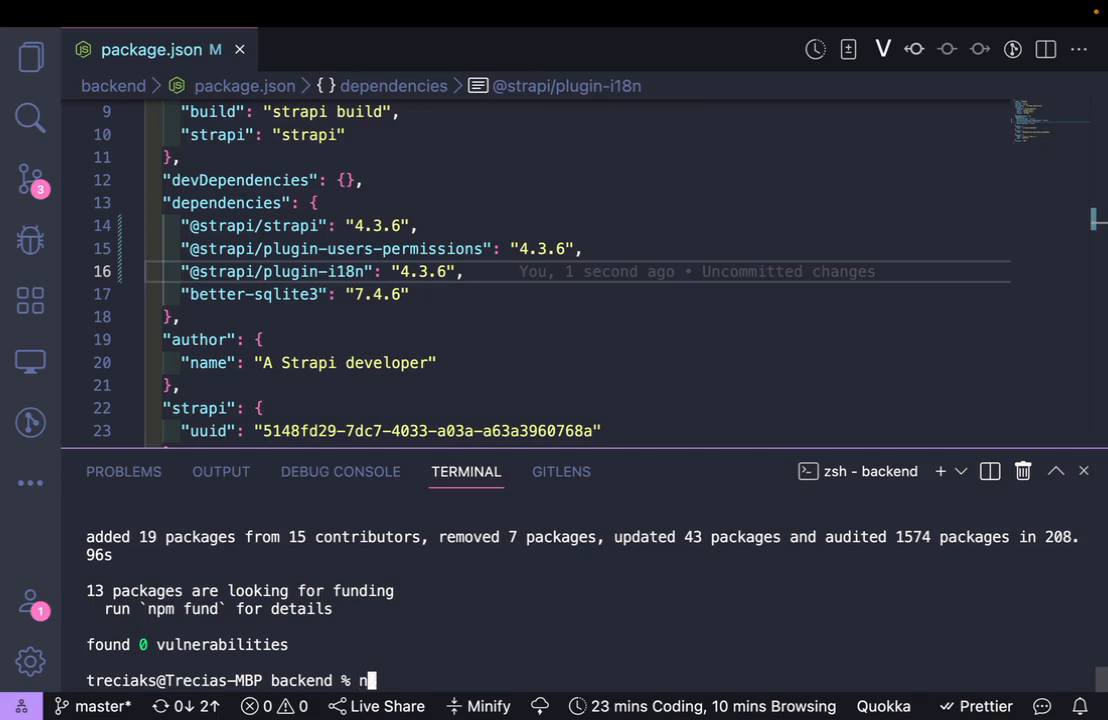
text(pm r)
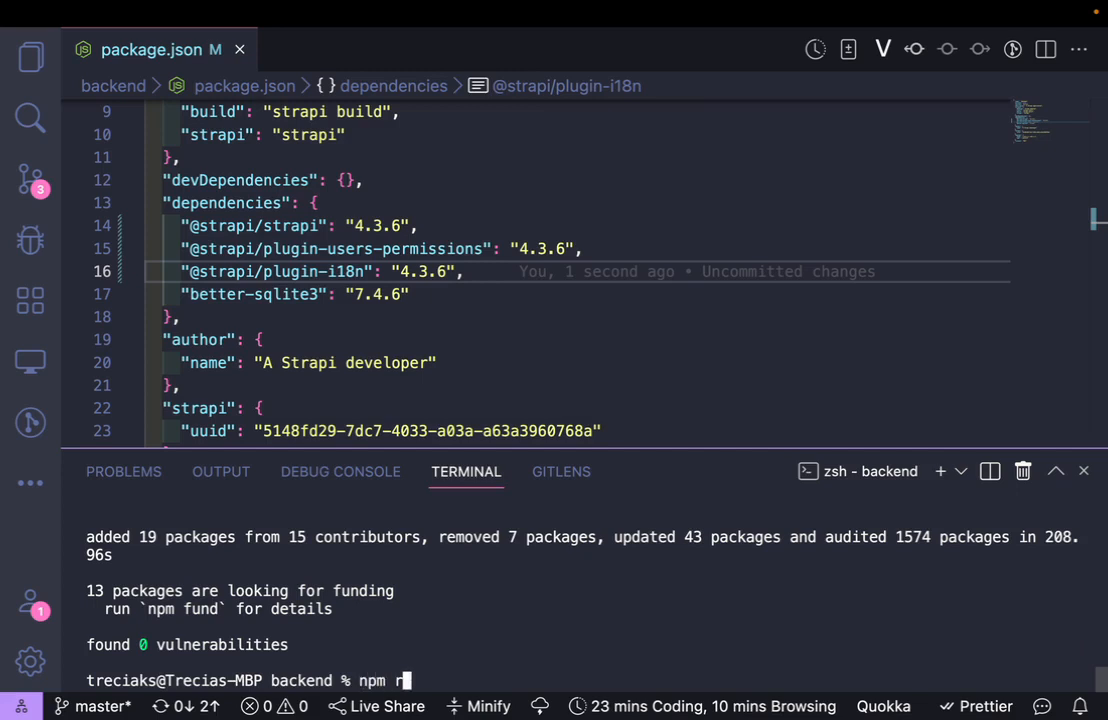
text(un build)
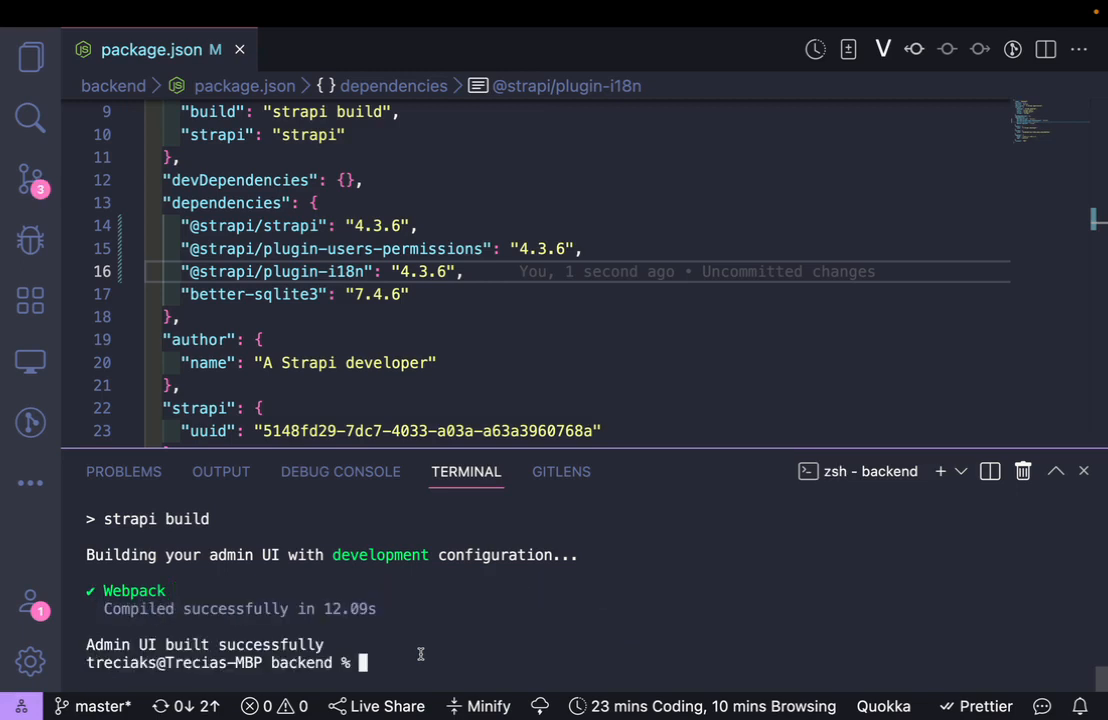
Launch the backend with npm run develop
text(np)
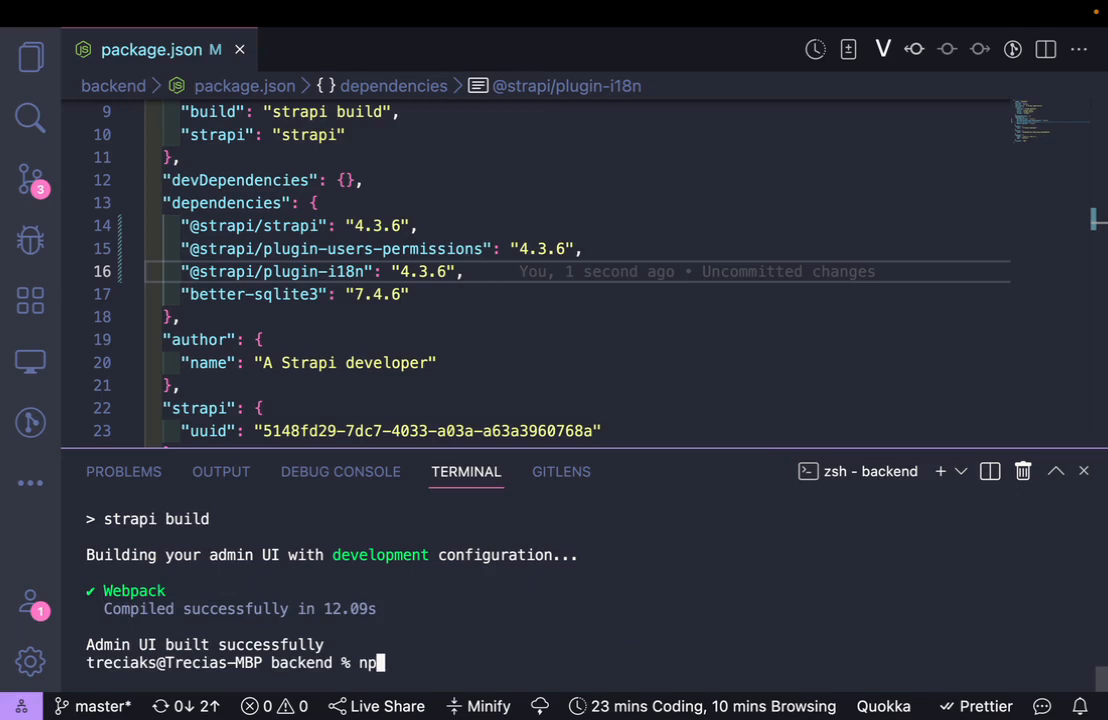
text(m run)
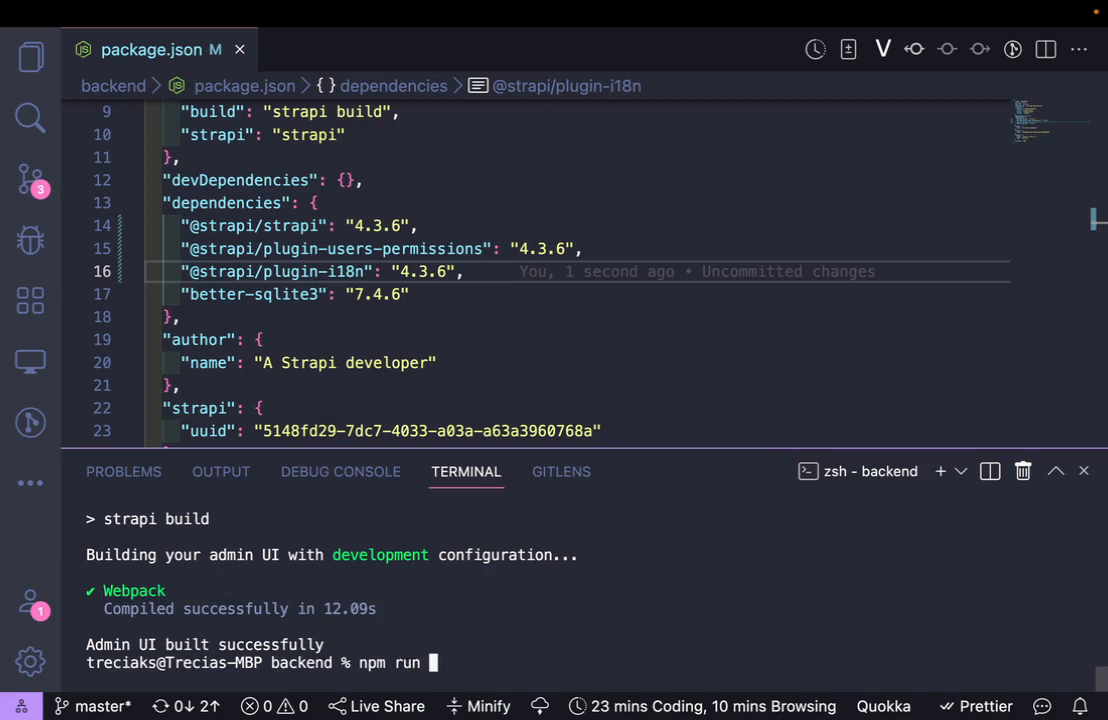
text(develop)
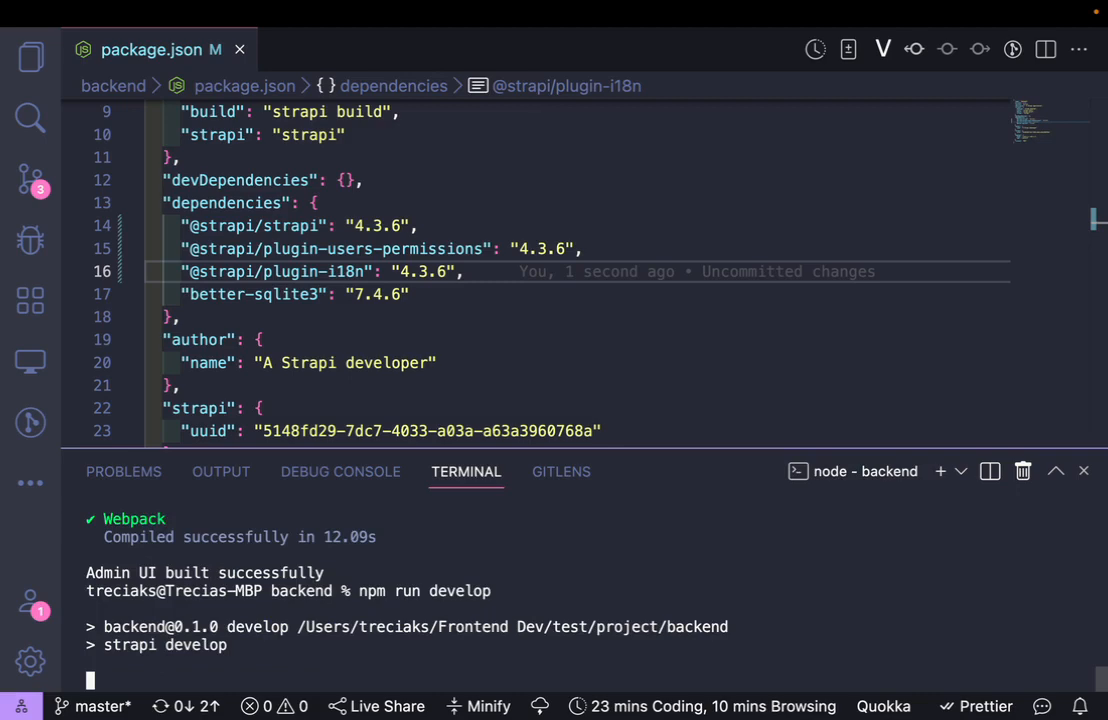
mouse_move(400, 560)
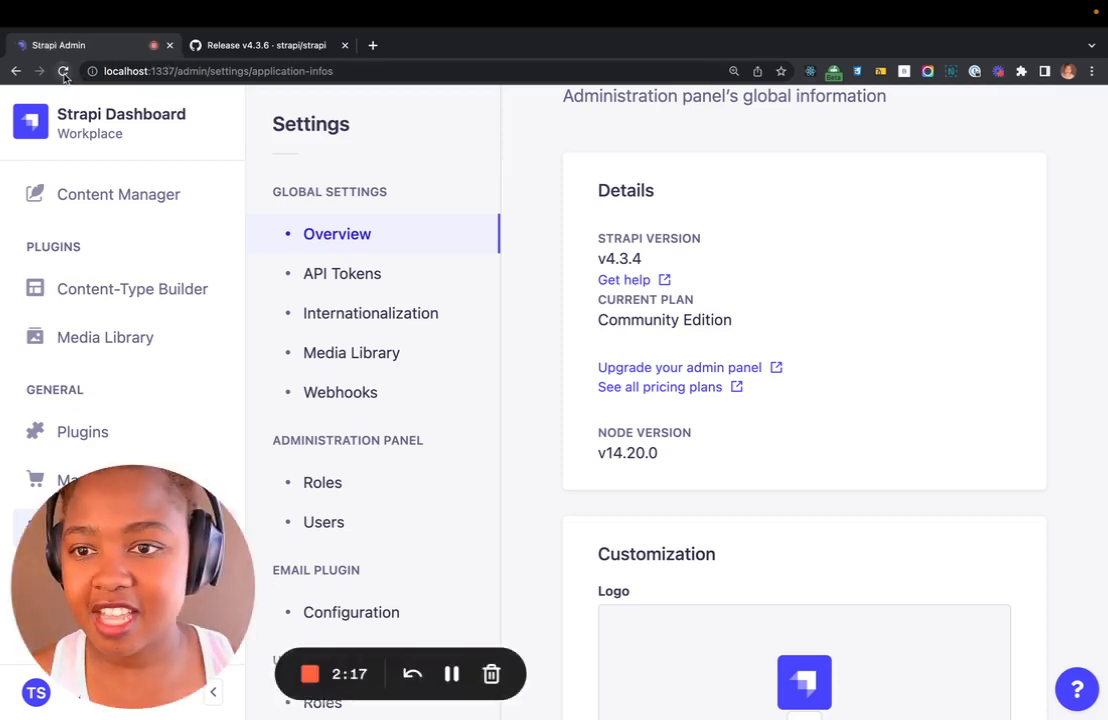
Reload the Settings Overview page so it reports Strapi v4.3.6
click(64, 72)
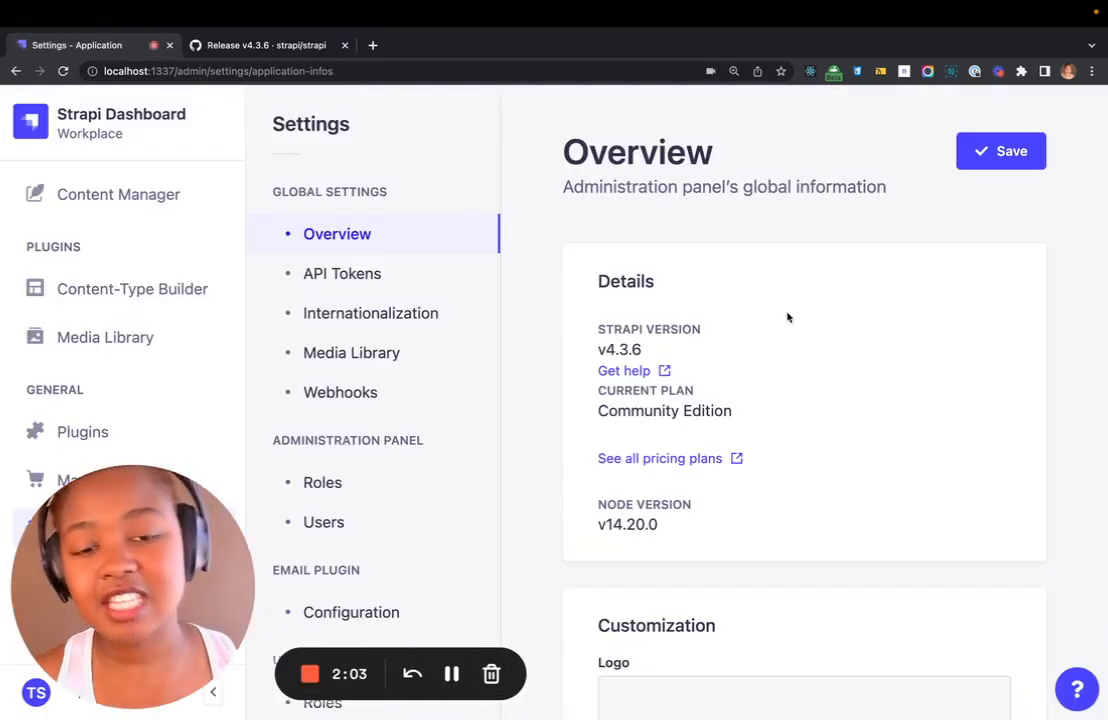